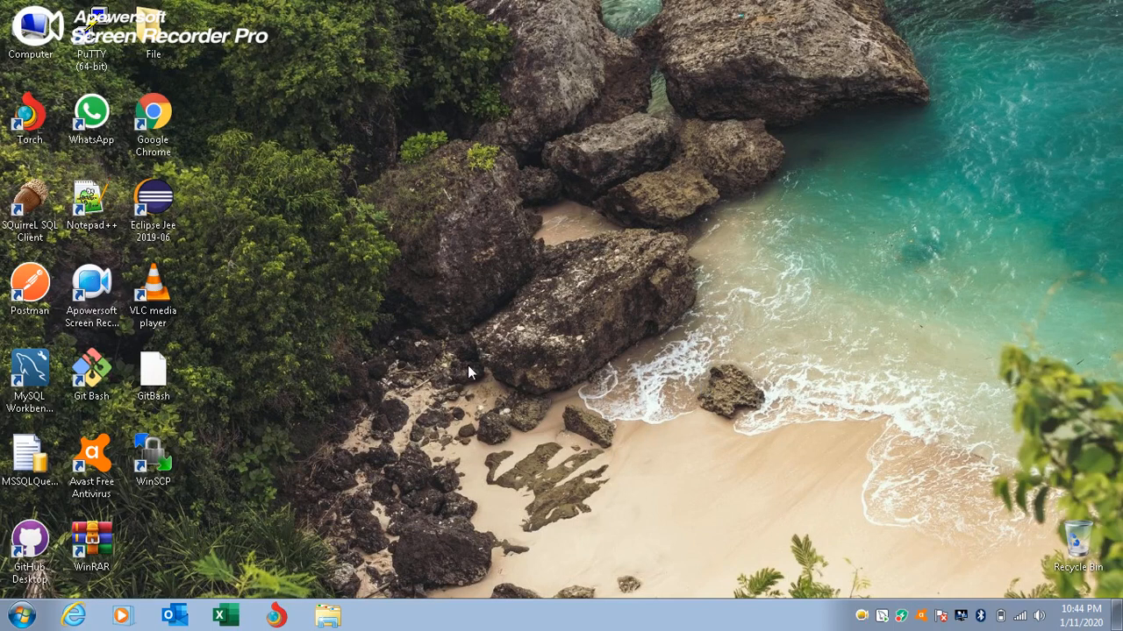
mouse_move(382, 302)
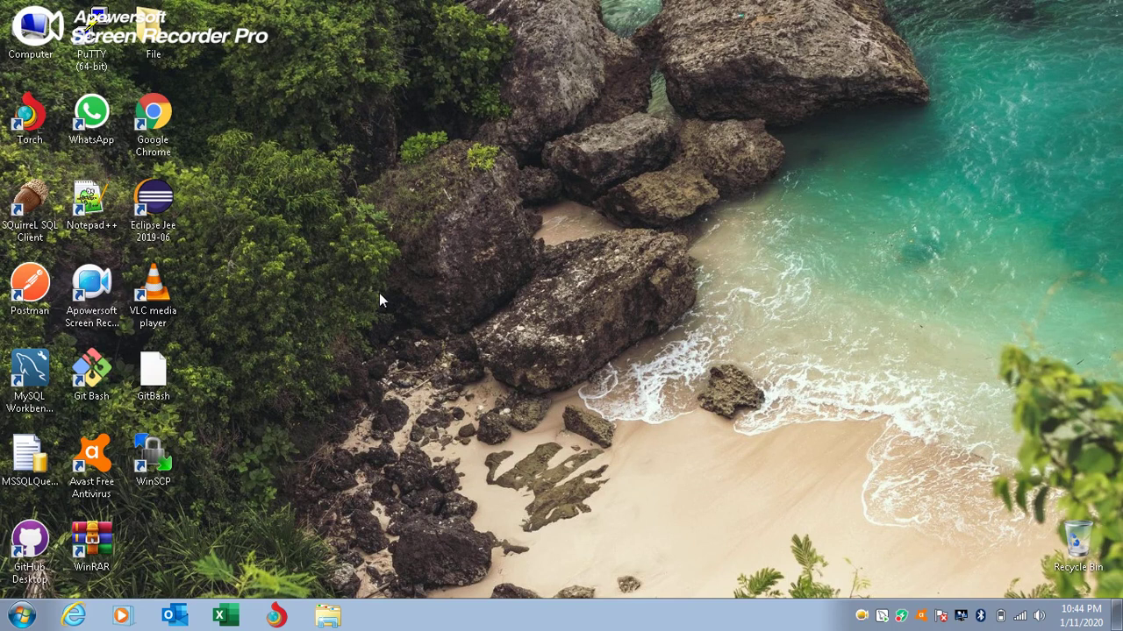
mouse_move(375, 309)
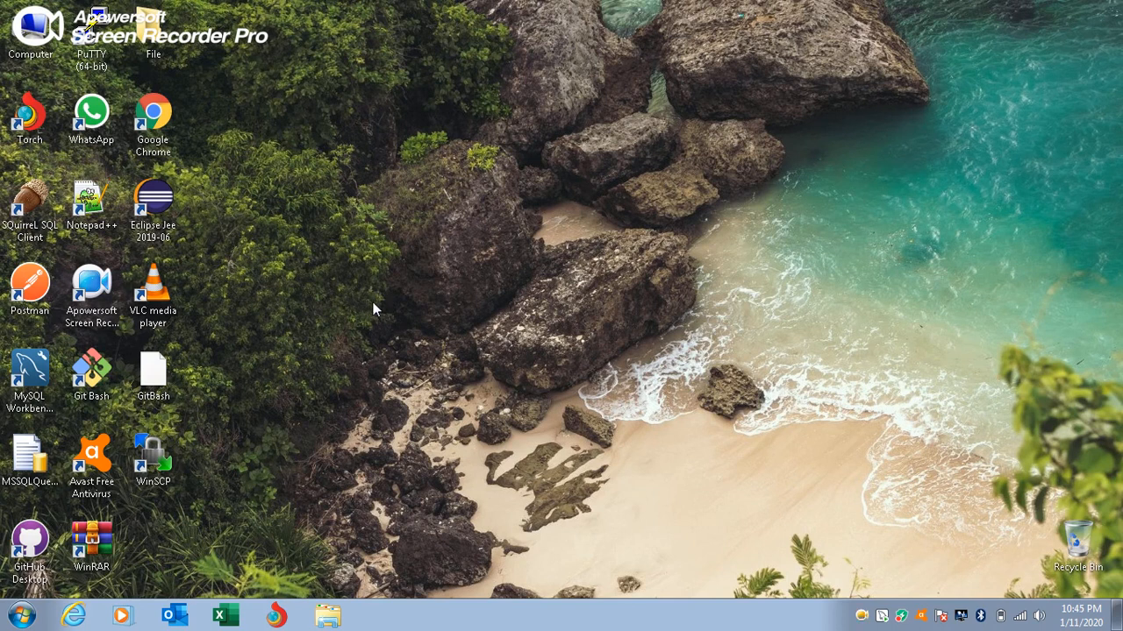
mouse_move(393, 116)
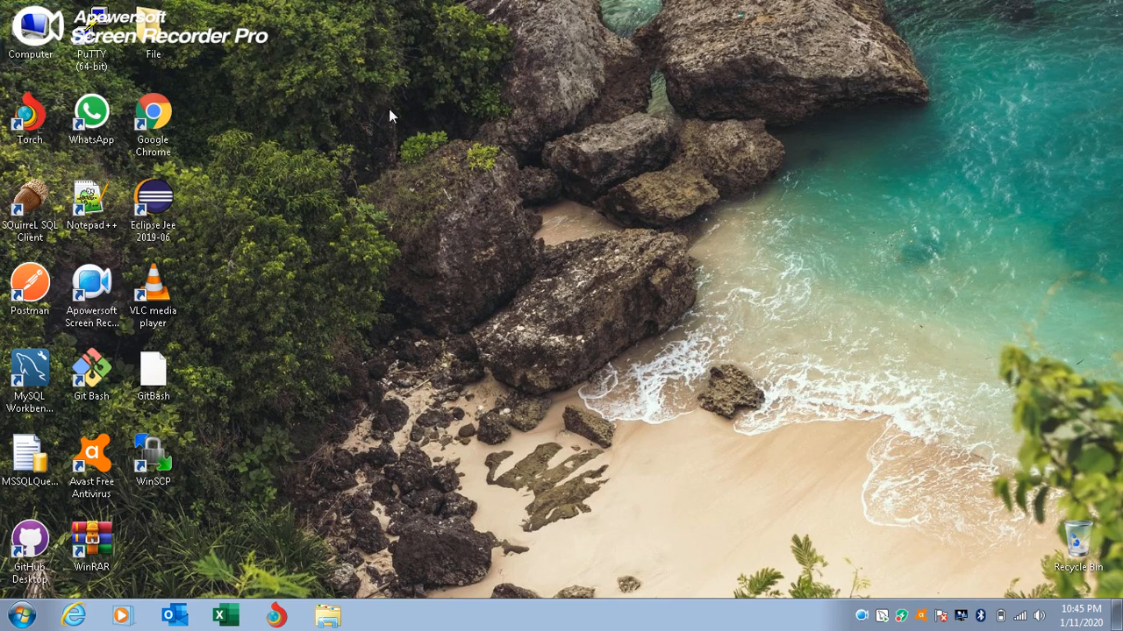
Navigate Explorer from Local Disk (C:) through Program Files and Java into the jdk-11.0.4 folder.
double_click(30, 25)
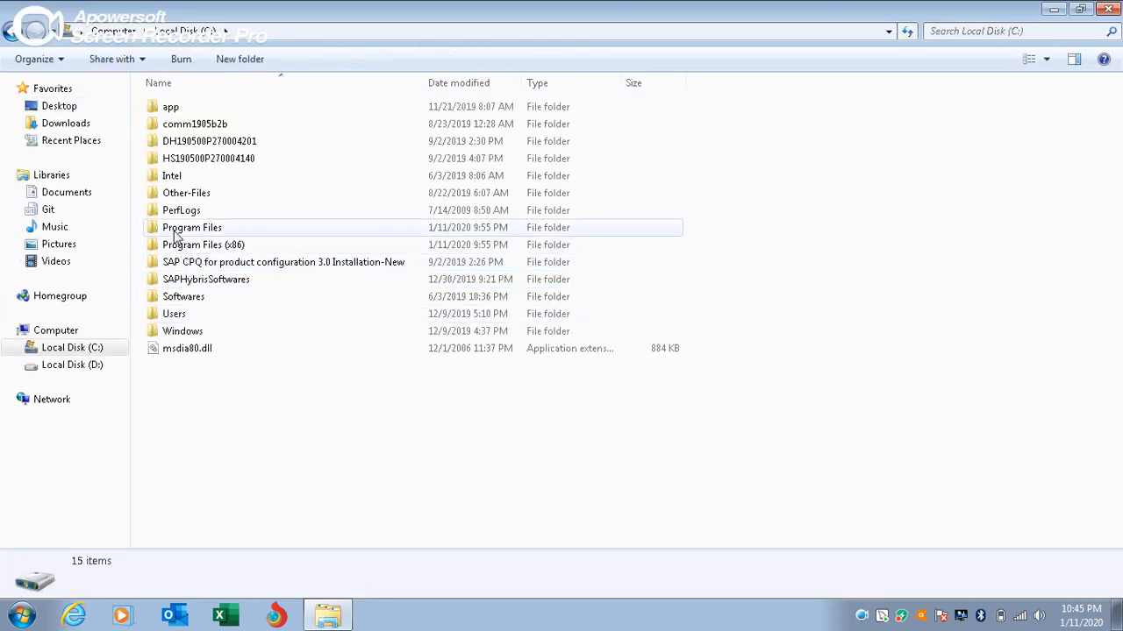
mouse_move(224, 235)
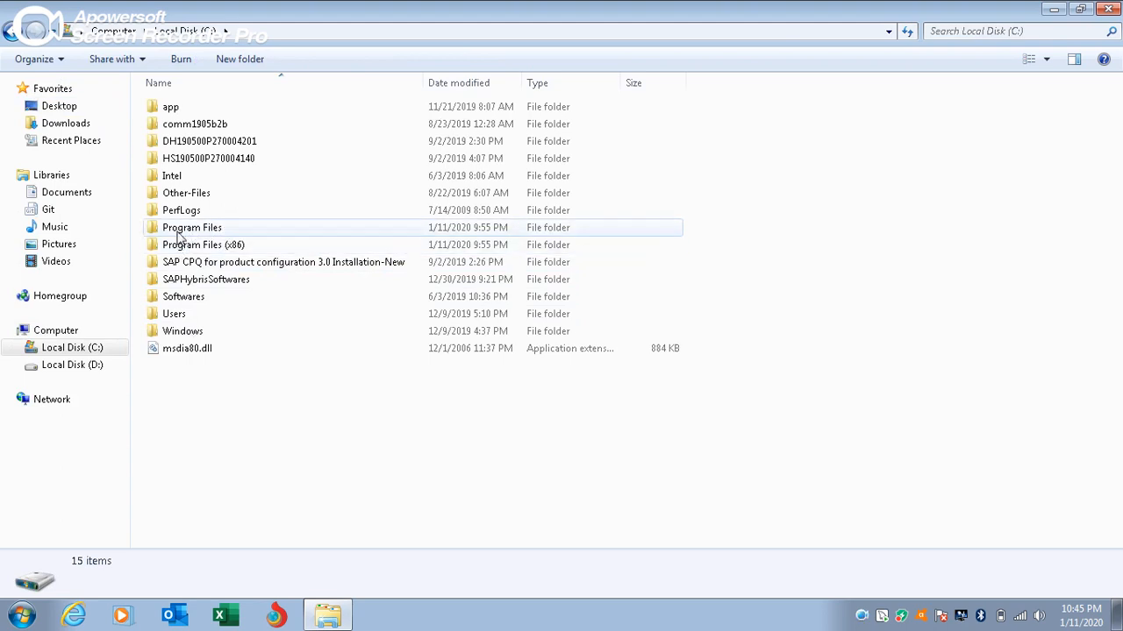
double_click(191, 228)
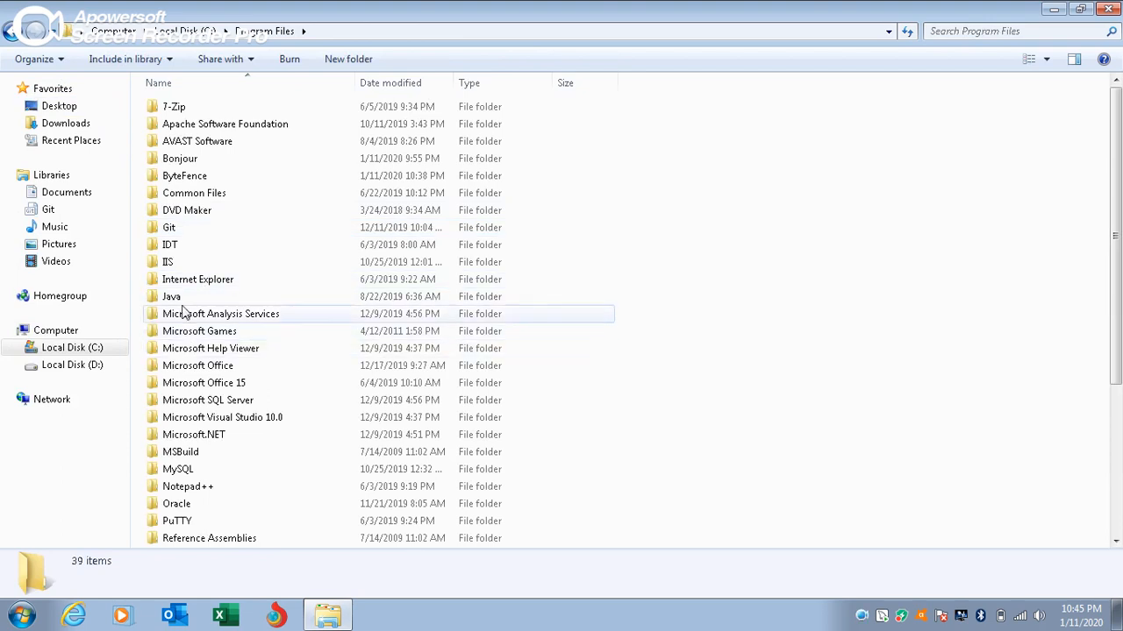
double_click(172, 296)
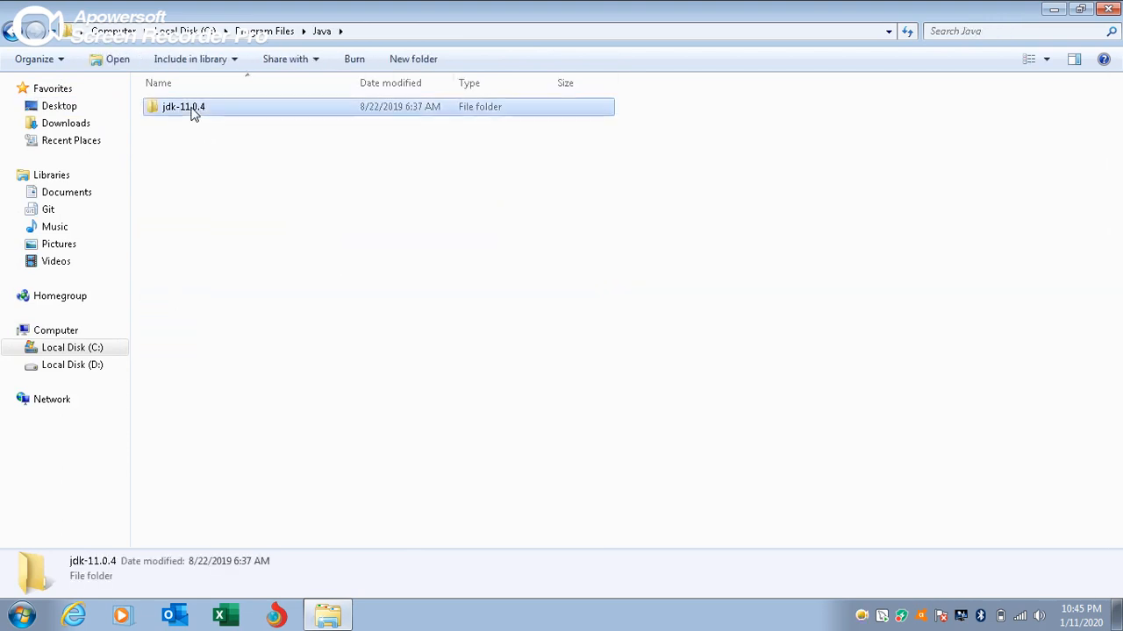
double_click(183, 107)
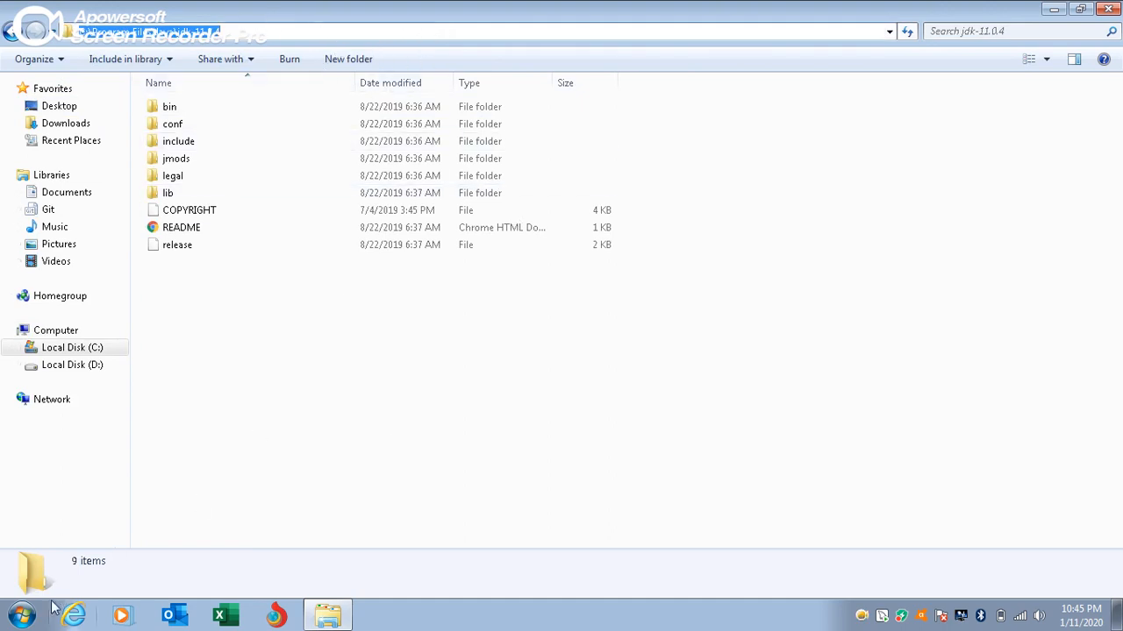
left_click(17, 614)
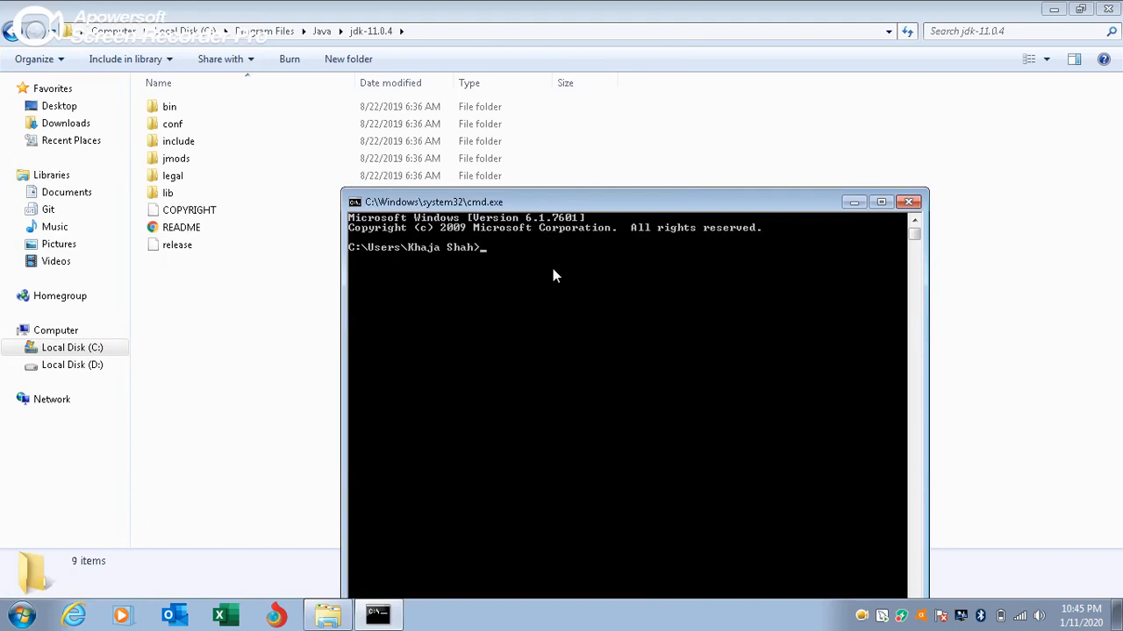
type("javac")
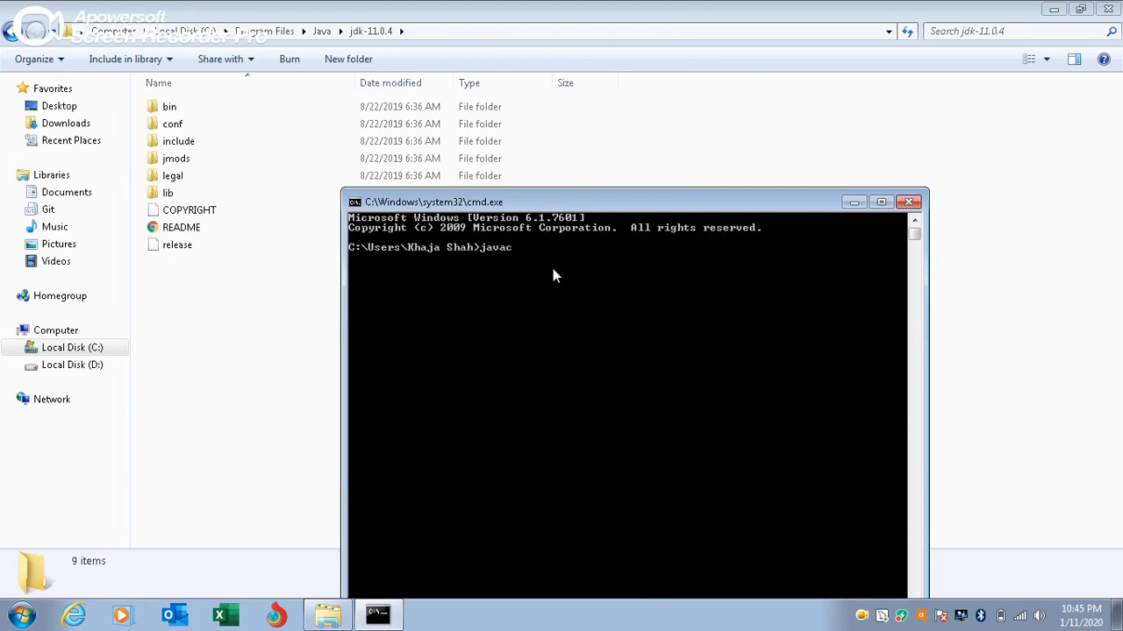
type("-version")
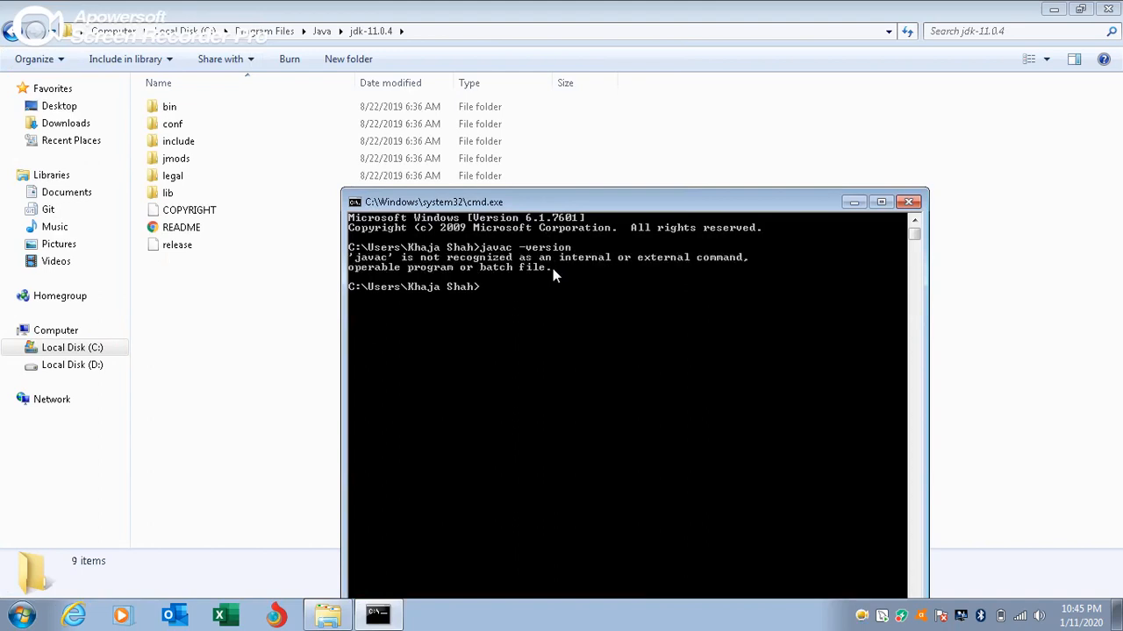
mouse_move(386, 267)
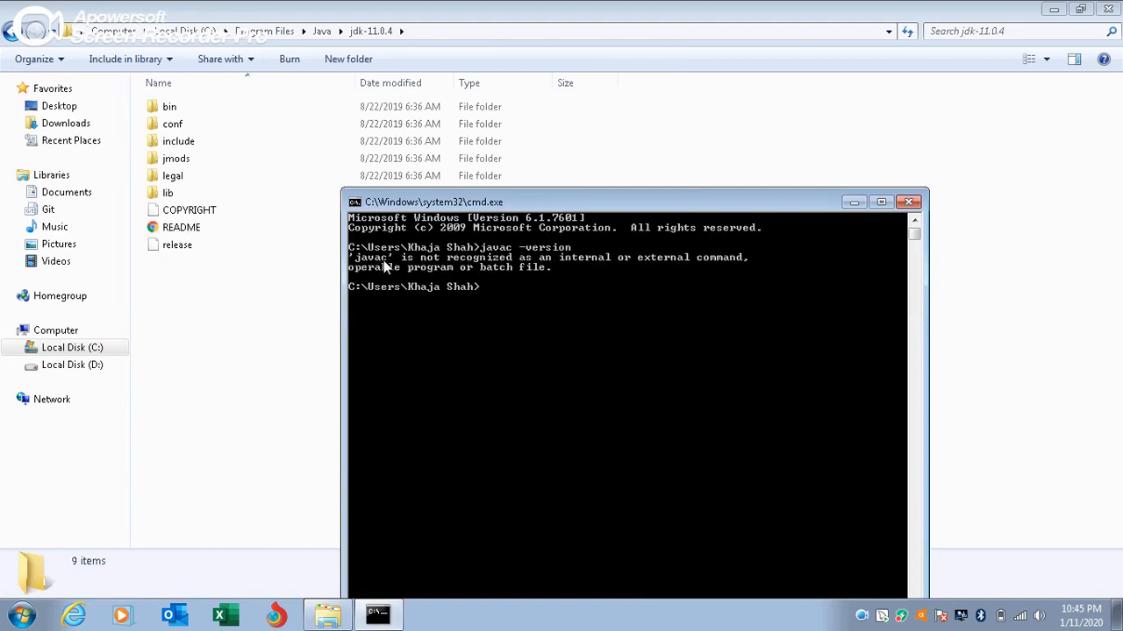
mouse_move(874, 232)
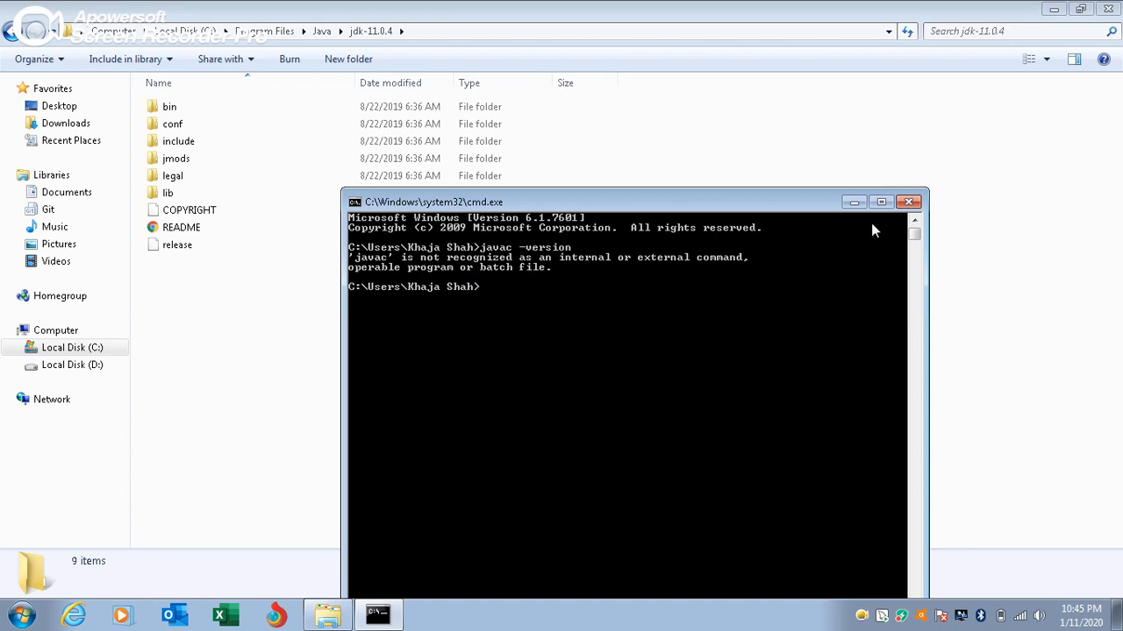
mouse_move(276, 444)
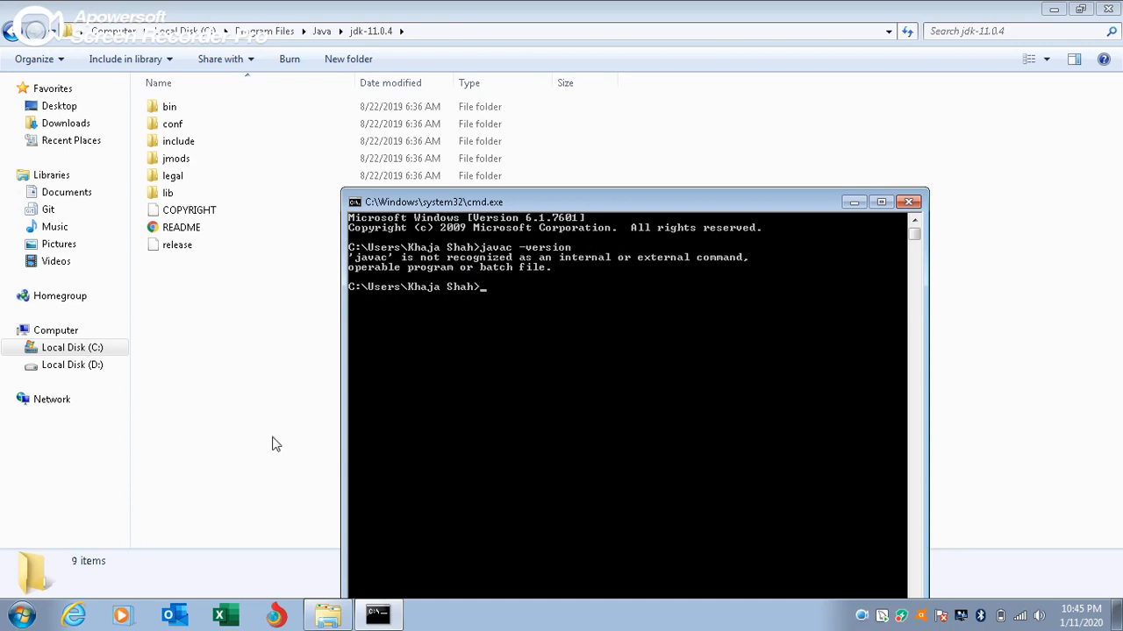
left_click(909, 202)
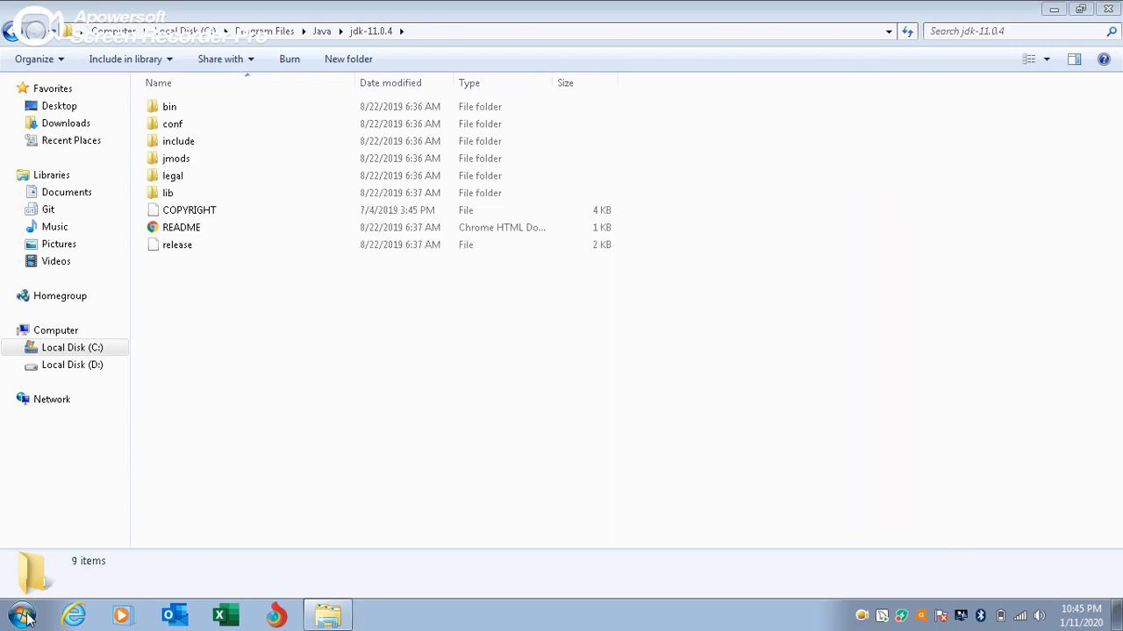
Reach the Environment Variables dialog via System Properties' advanced settings.
left_click(21, 611)
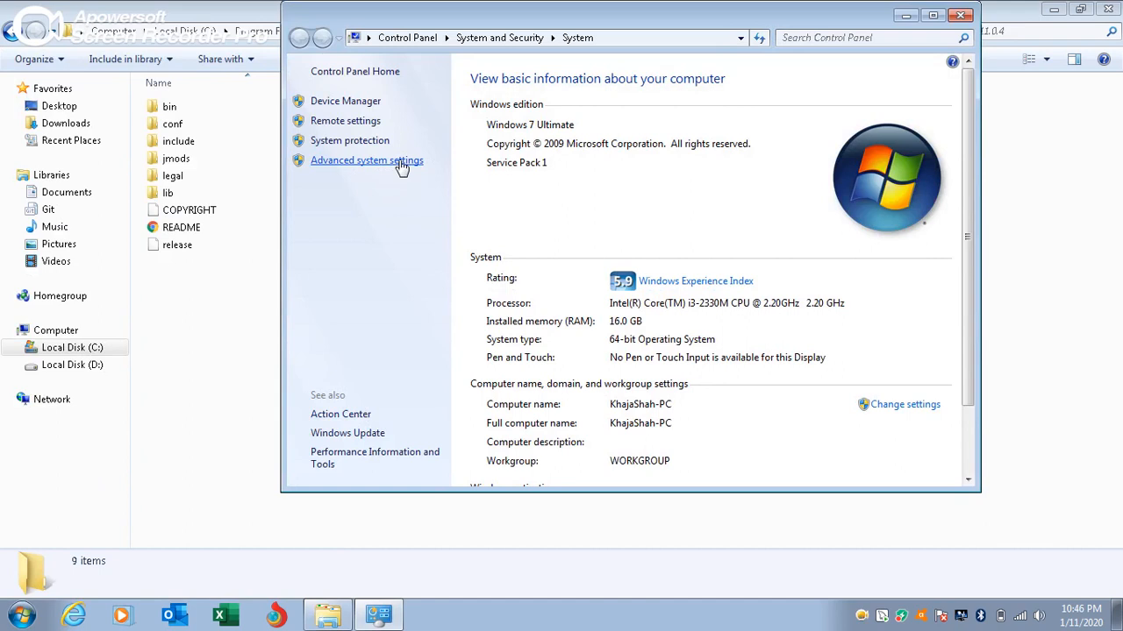
left_click(365, 160)
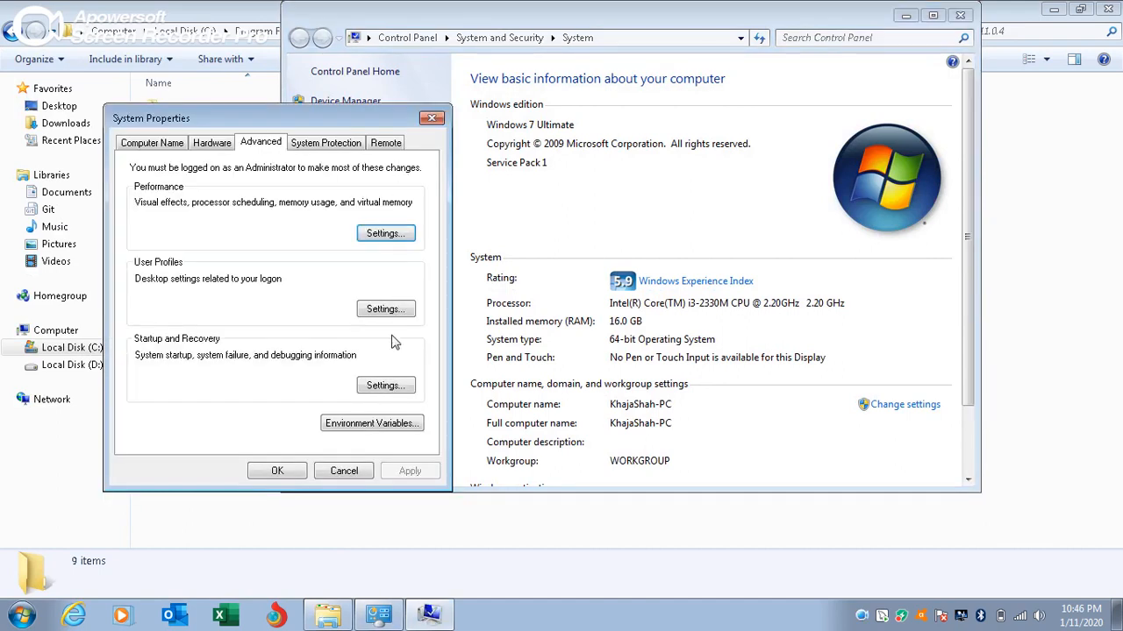
left_click(372, 422)
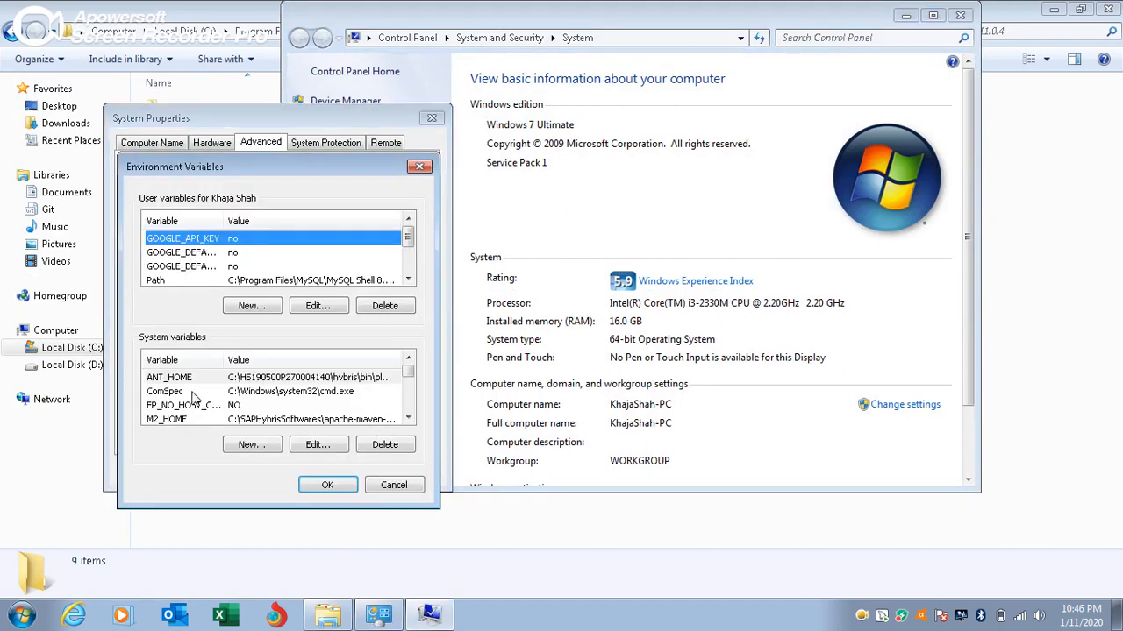
Create system variable JAVA_HOME with value C:\Program Files\Java\jdk-11.0.4.
left_click(253, 446)
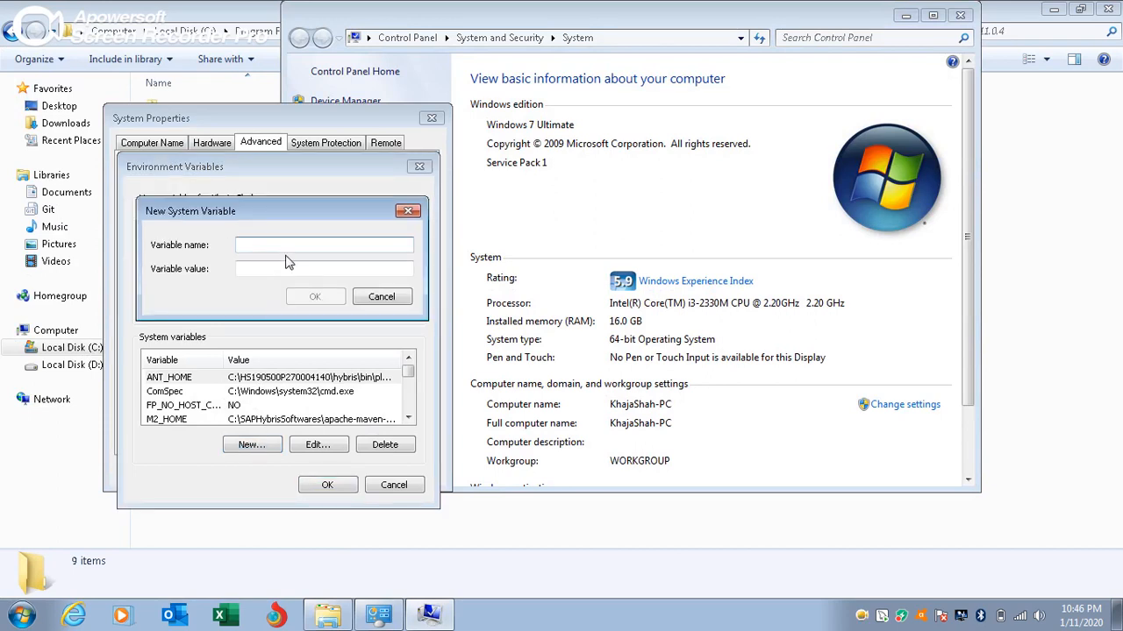
type("JAVA")
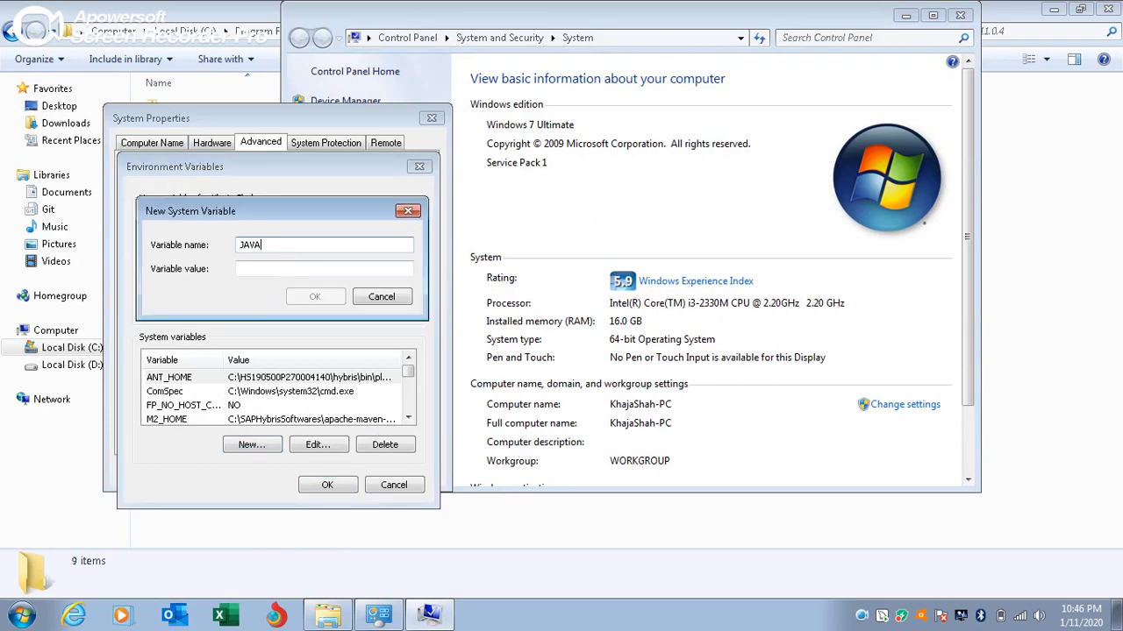
type("_HOME")
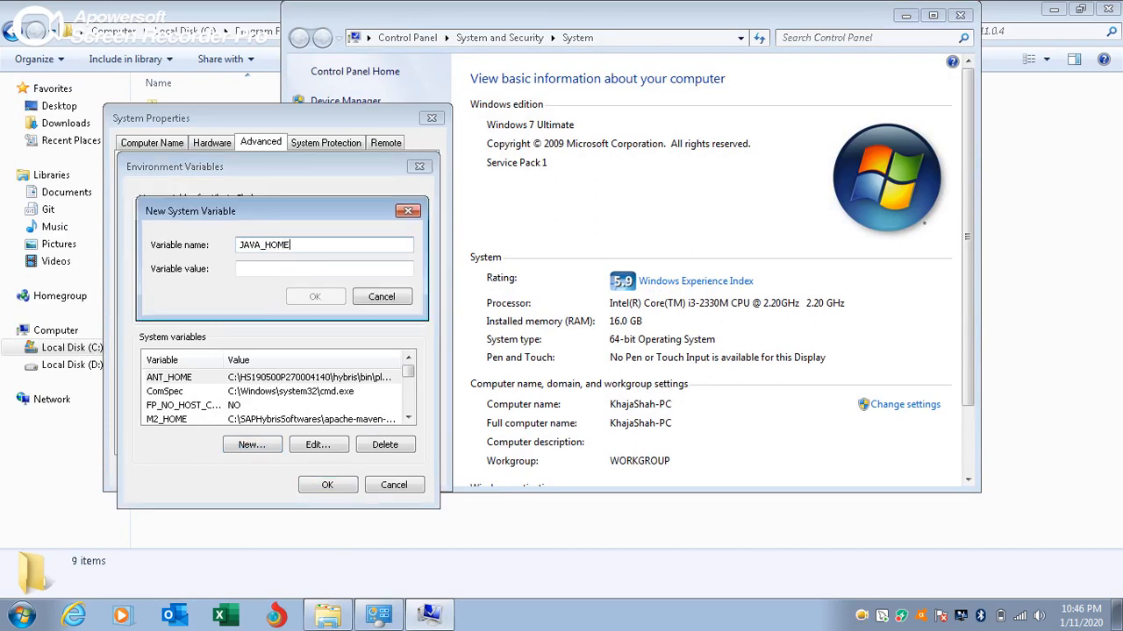
type("C:\\Program Files\\Java\\jdk-11.0.4")
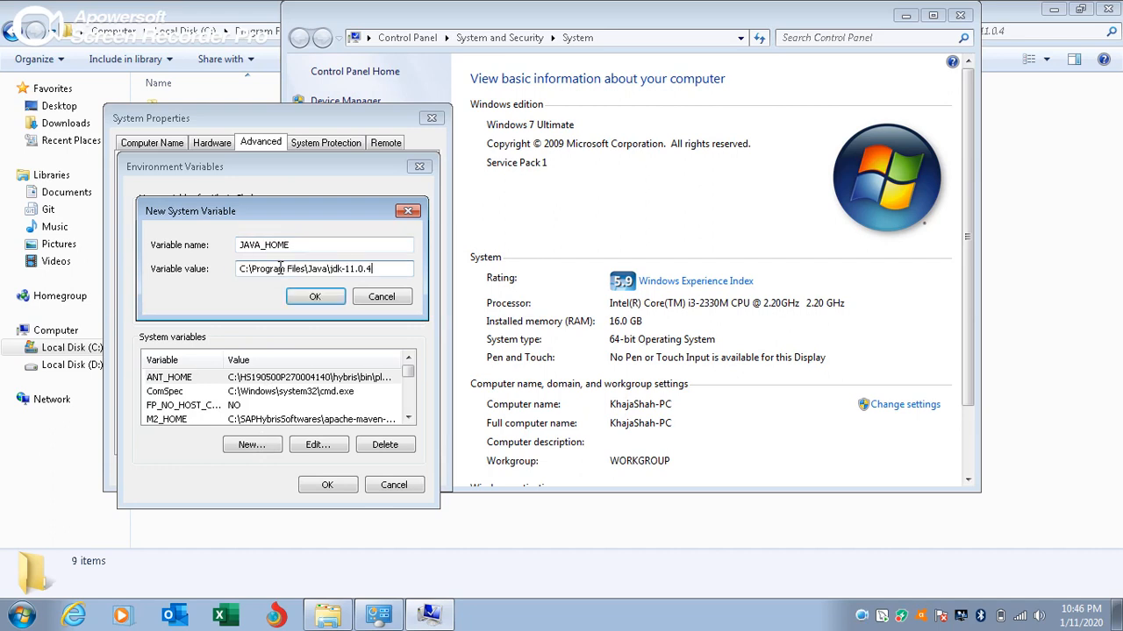
left_click(315, 295)
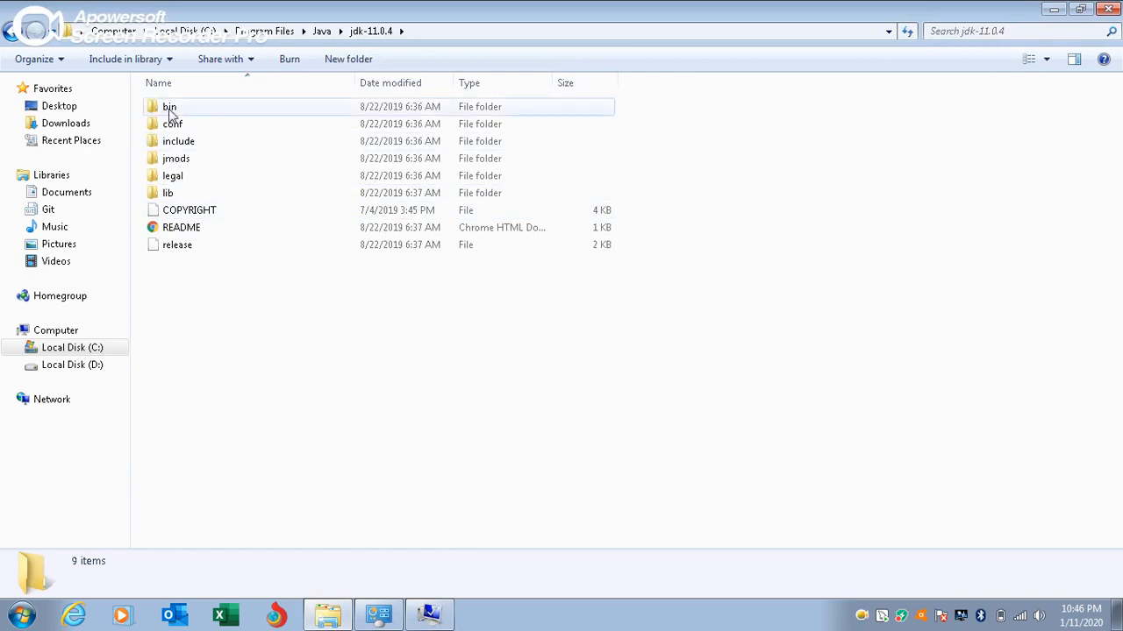
Enter the bin folder inside jdk-11.0.4 in Explorer.
double_click(168, 107)
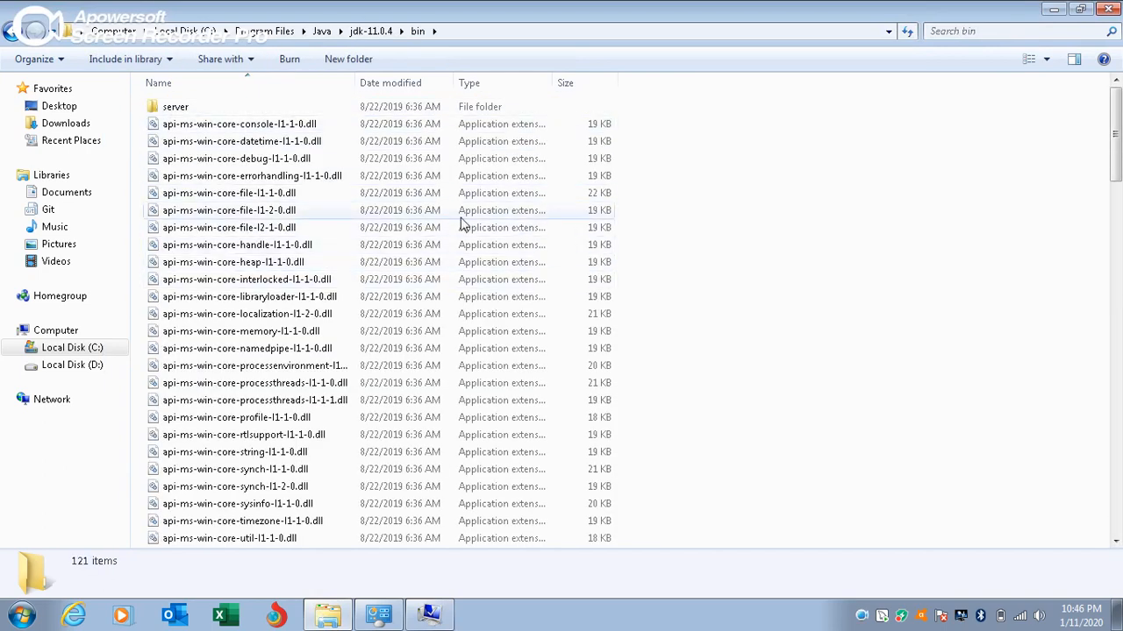
mouse_move(621, 155)
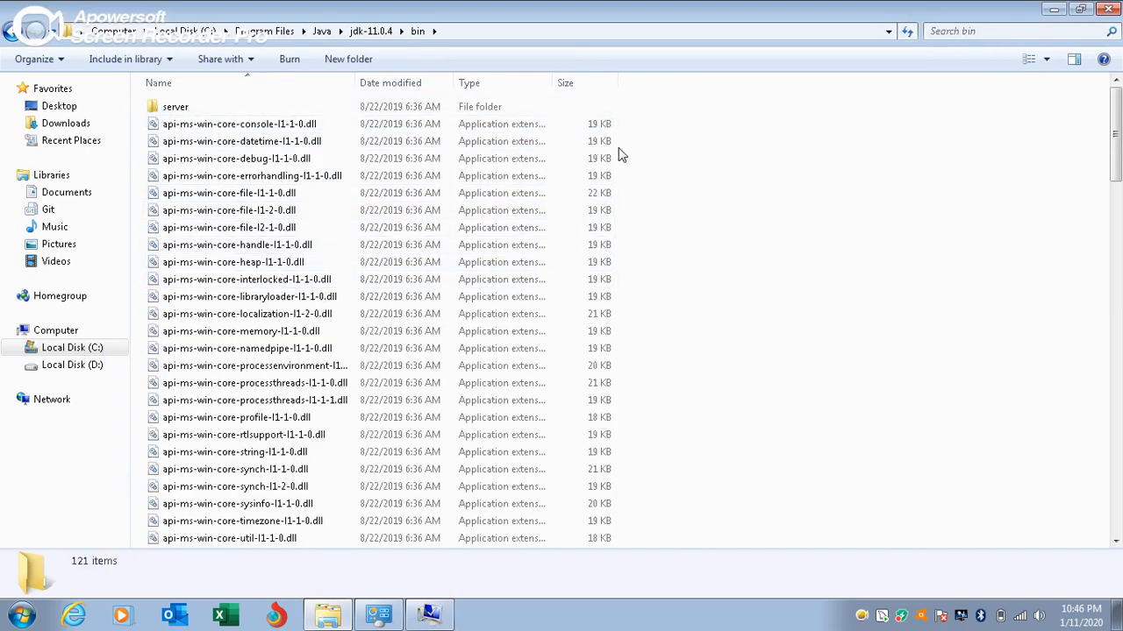
mouse_move(476, 38)
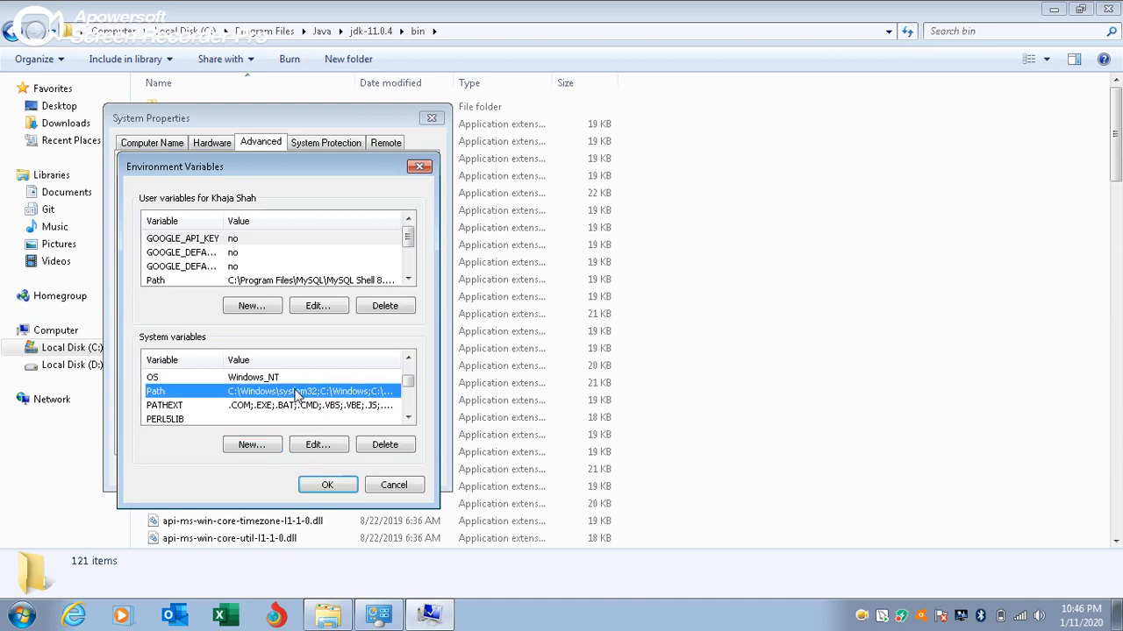
Append ;%JAVA_HOME%\bin to the system Path, save the changes and close the Explorer window.
left_click(319, 446)
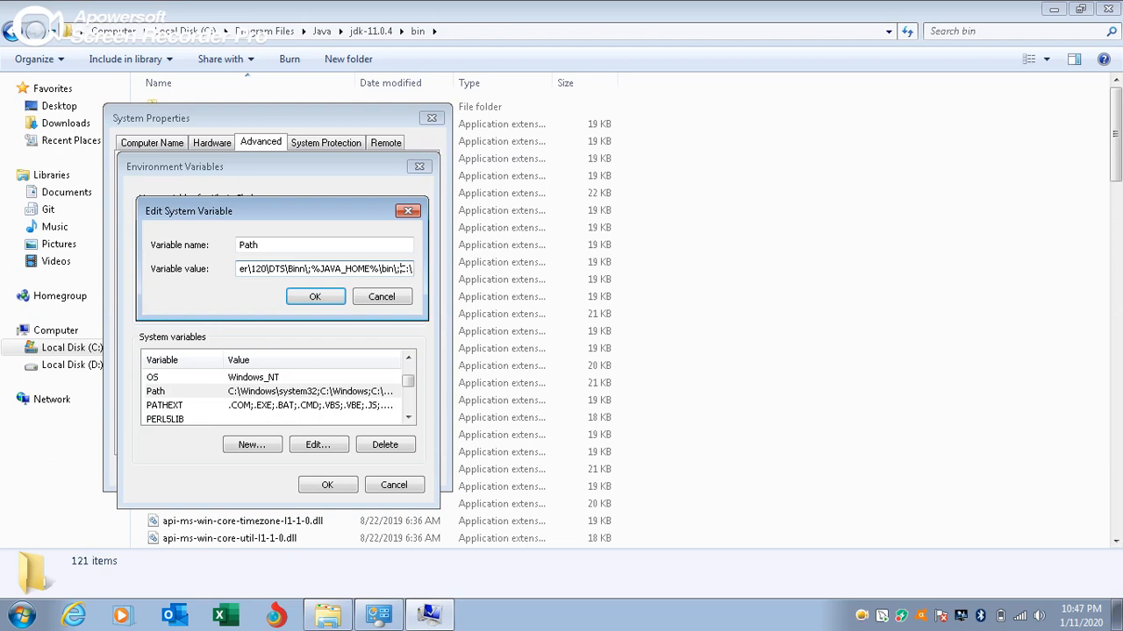
left_click(316, 297)
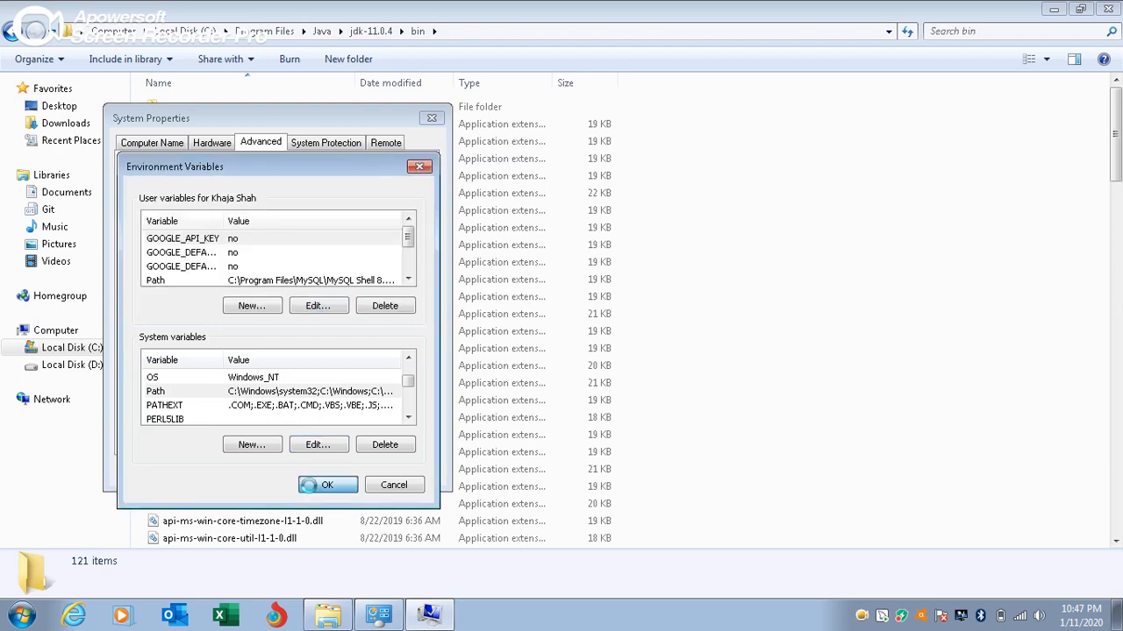
left_click(326, 485)
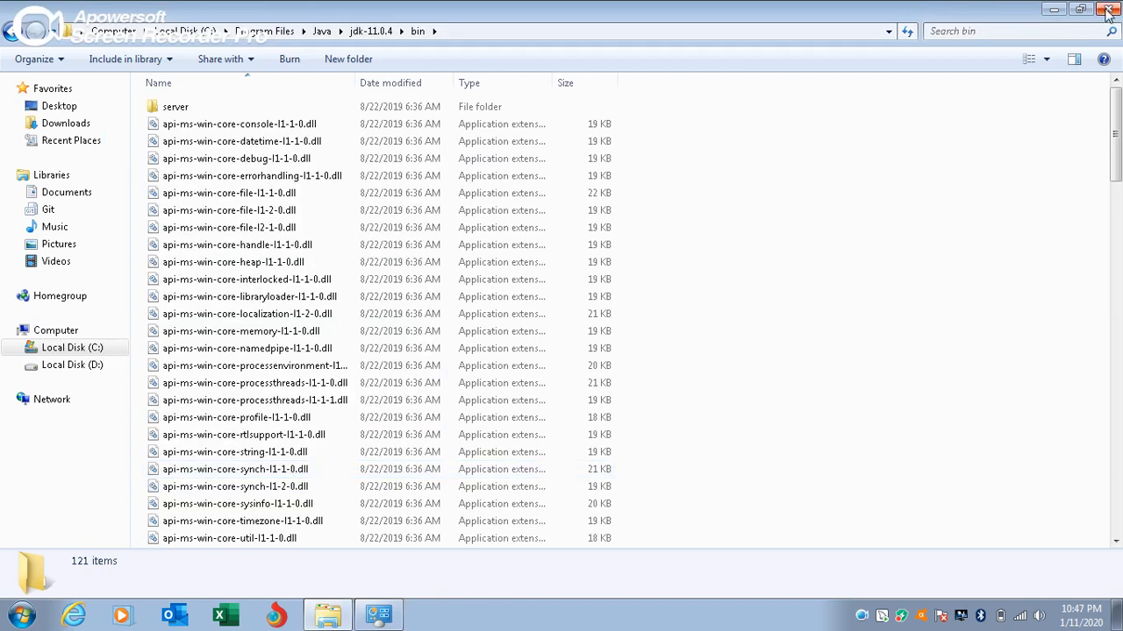
left_click(1105, 9)
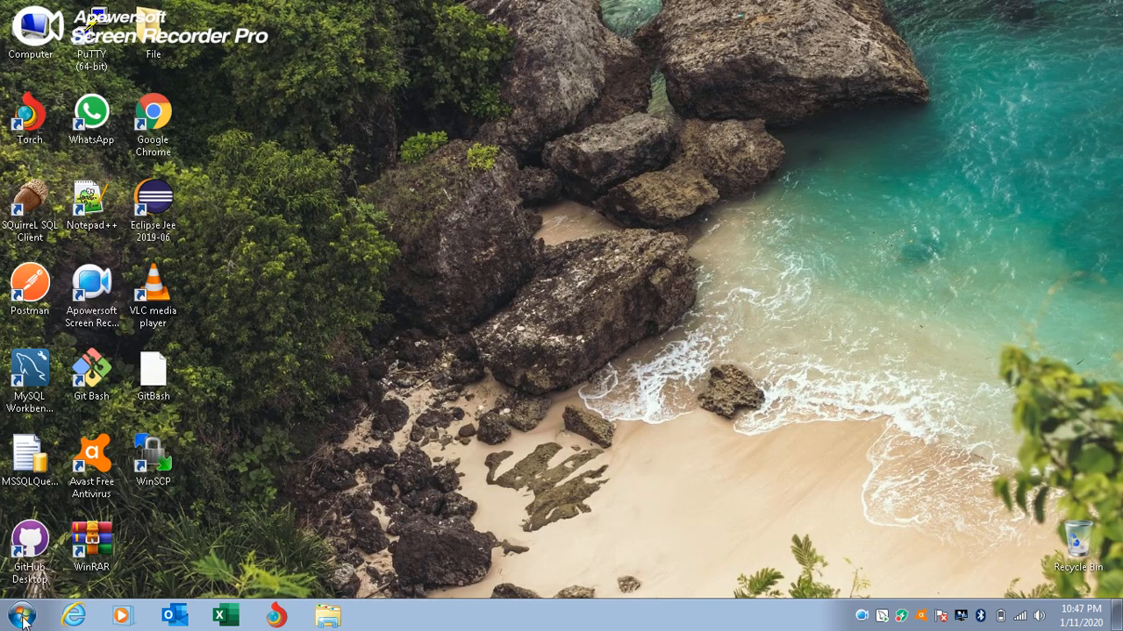
Run javac -version in a new Command Prompt, confirming it reports javac 11.0.4.
left_click(12, 610)
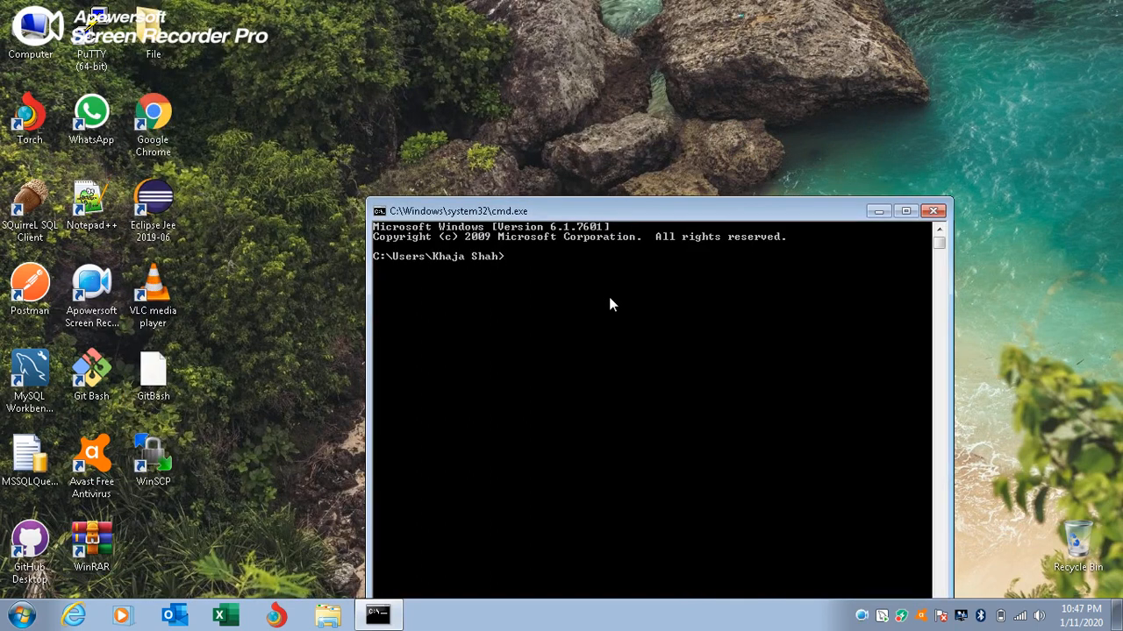
type("javac -")
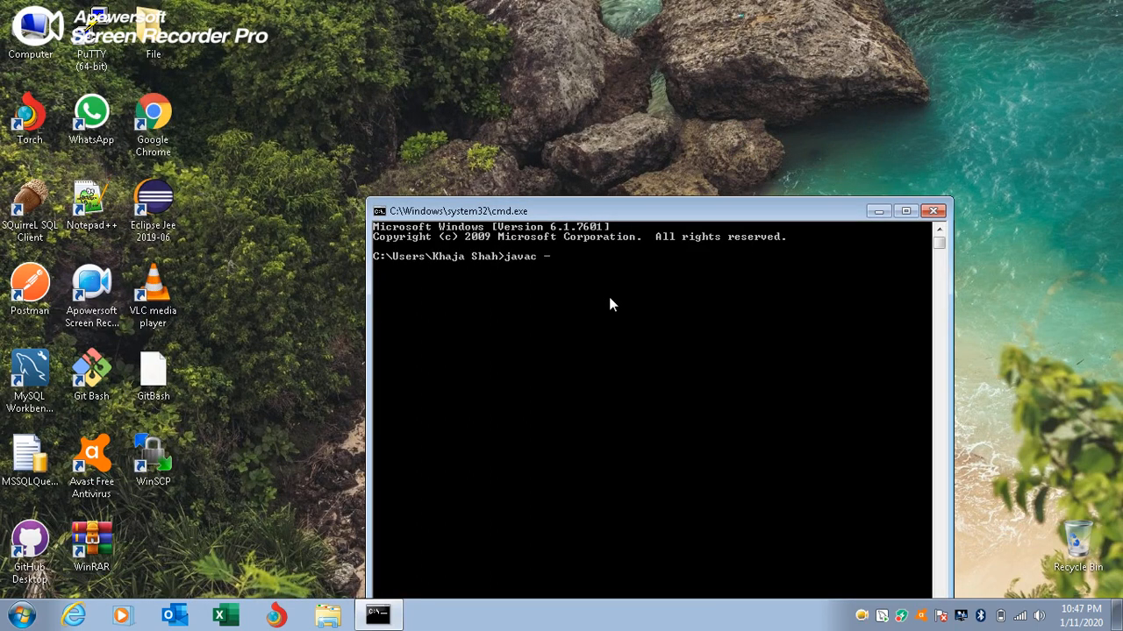
type("version")
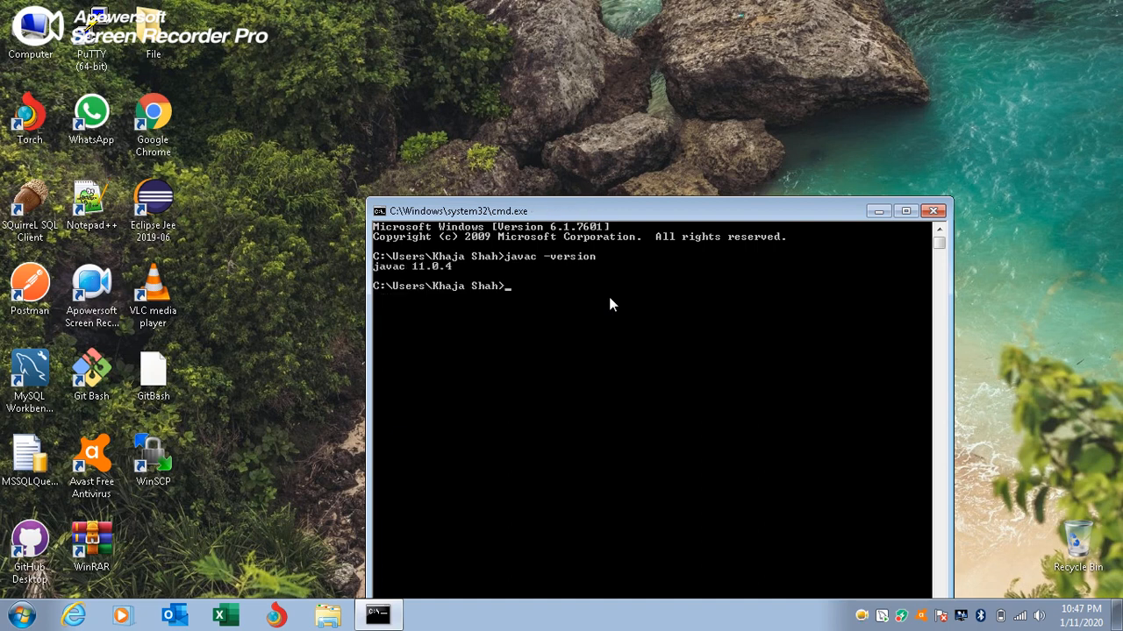
mouse_move(603, 296)
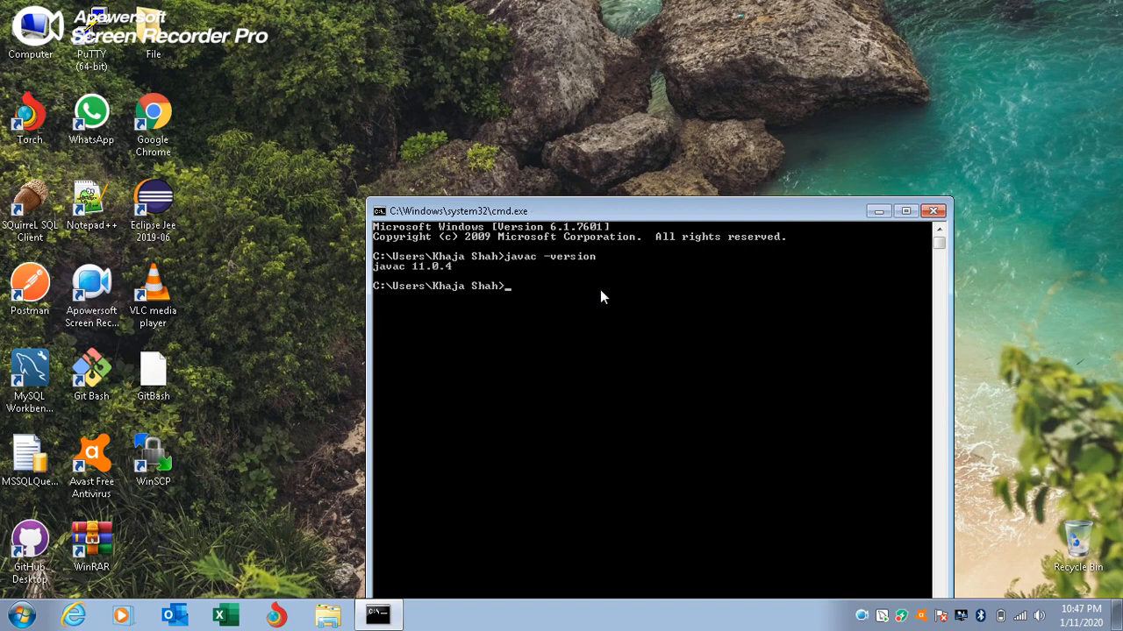
mouse_move(518, 302)
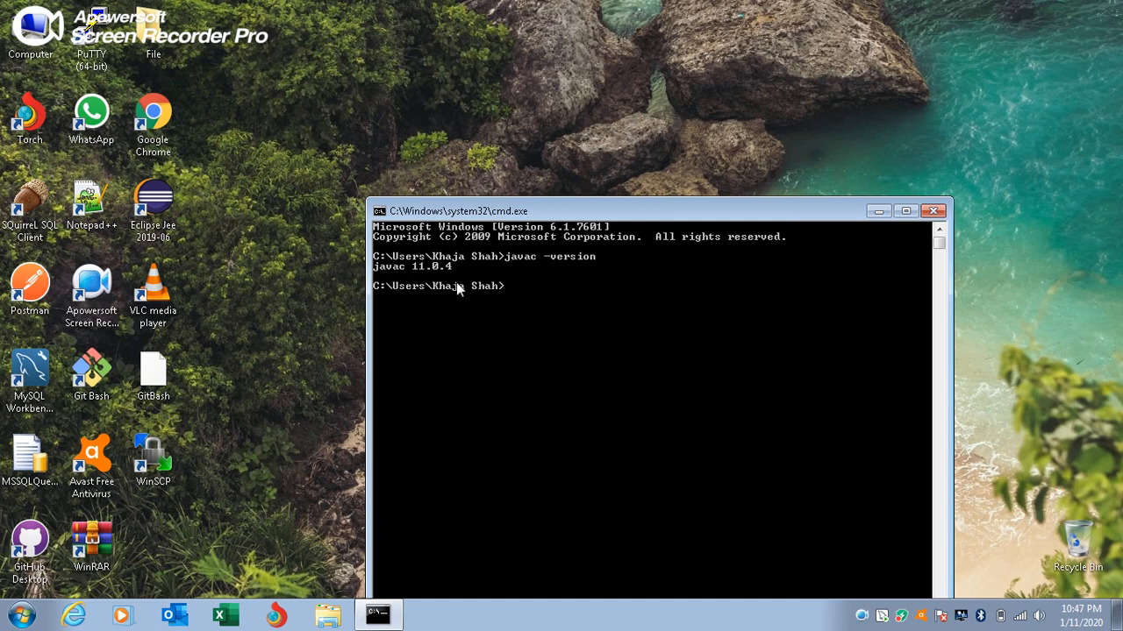
mouse_move(979, 221)
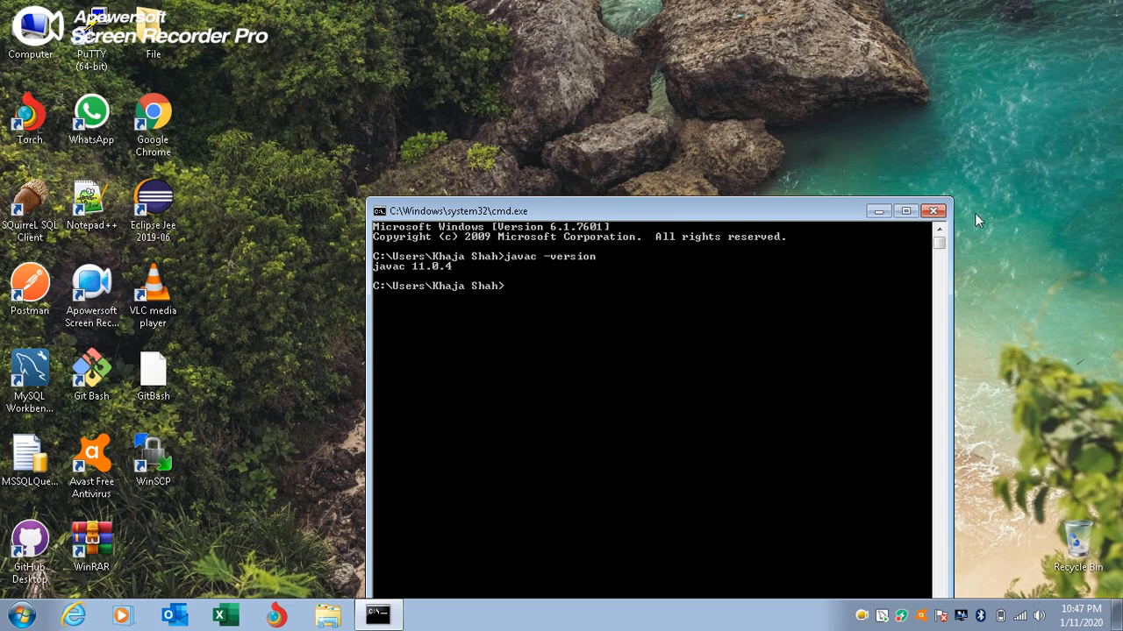
mouse_move(761, 165)
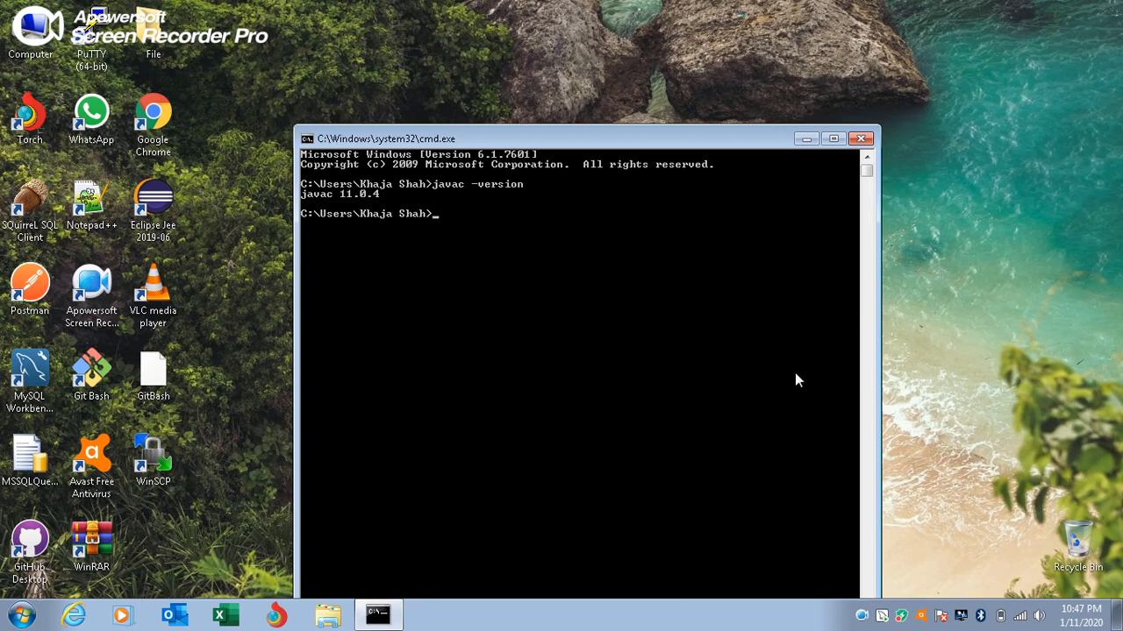
mouse_move(791, 354)
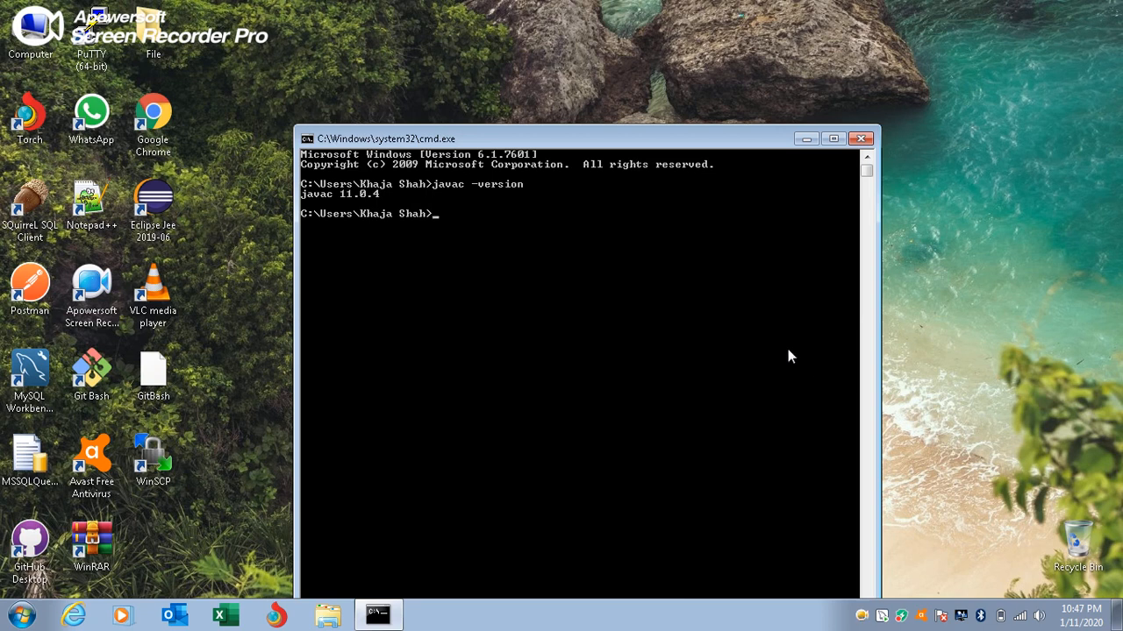